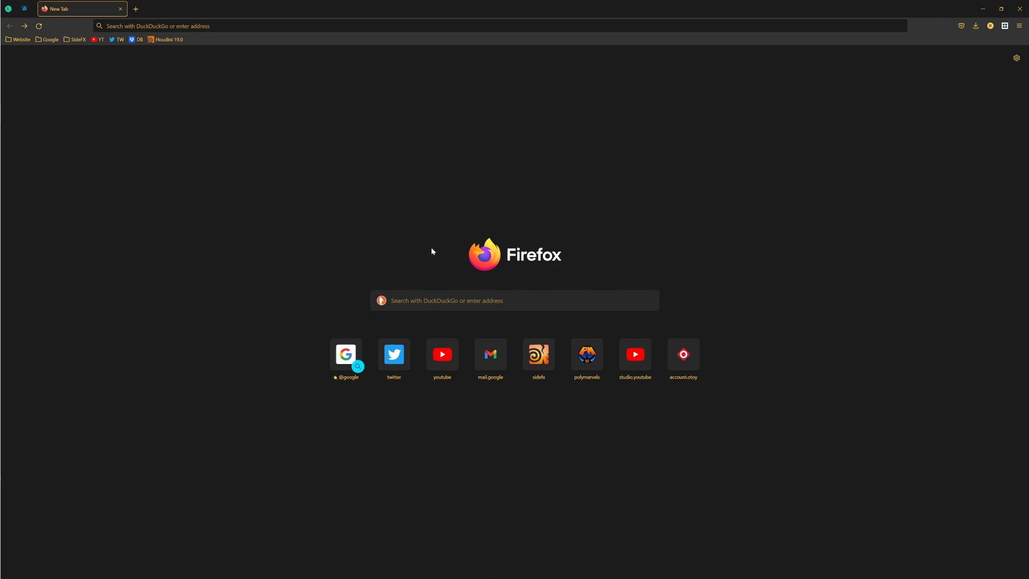
- Search the web for sidefx.com from the address bar and show the results
type("sidefx.com/")
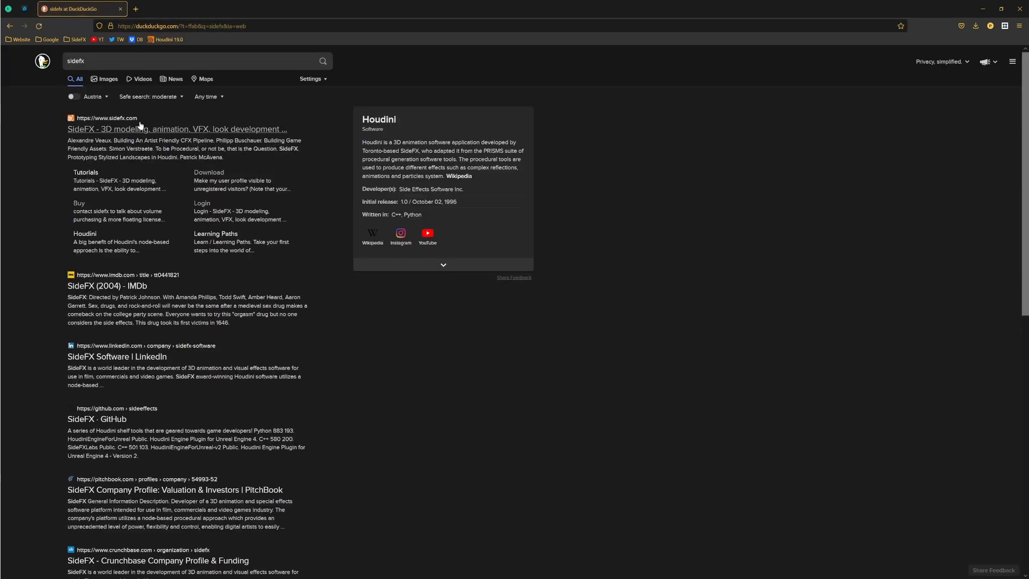
mouse_move(203, 151)
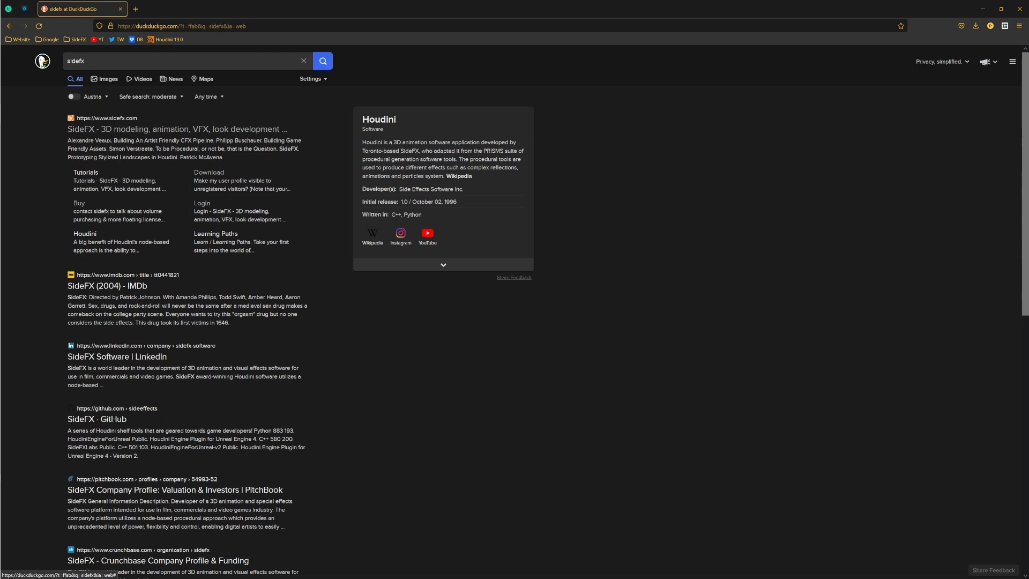
mouse_move(177, 130)
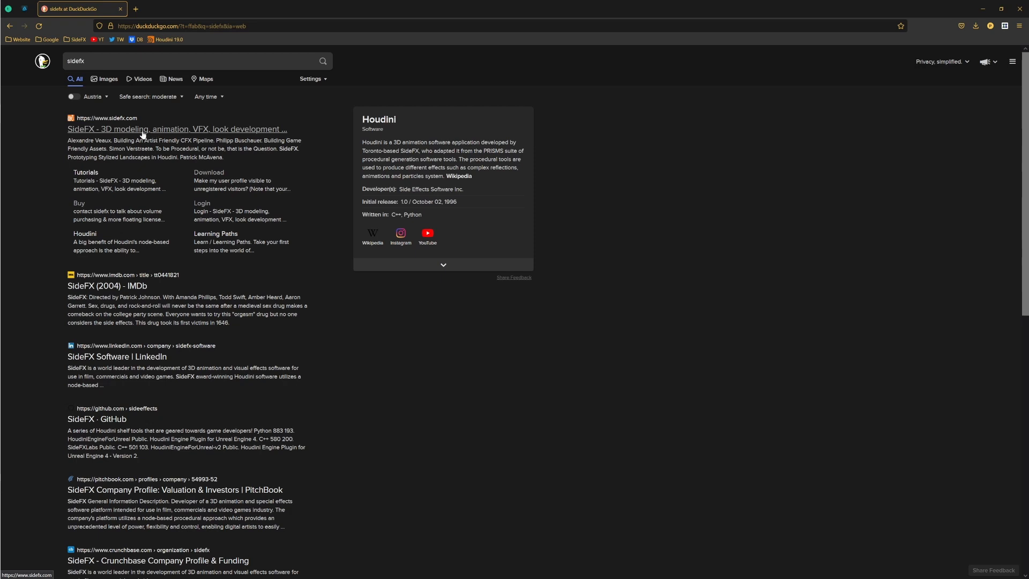
mouse_move(201, 133)
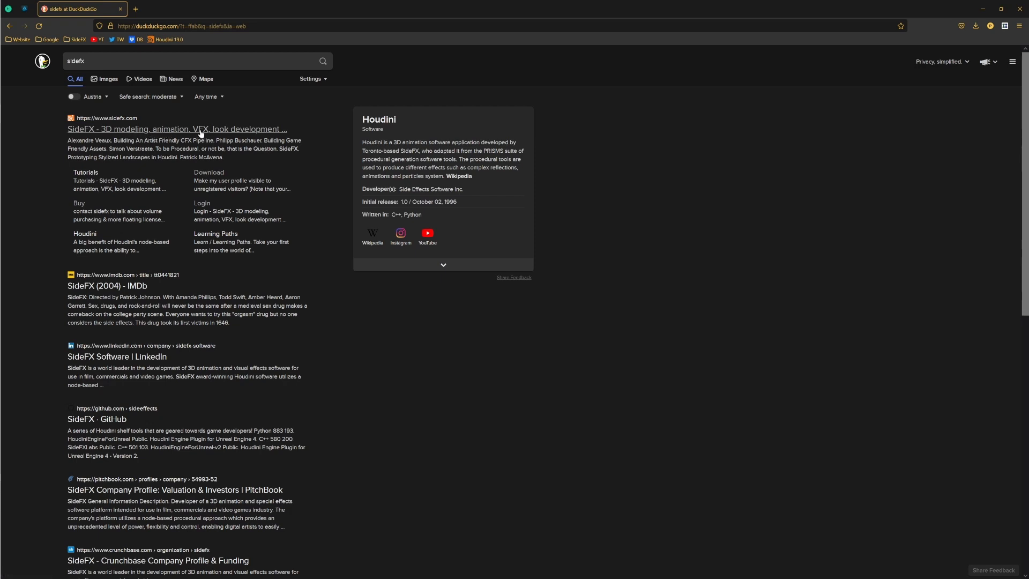
mouse_move(217, 133)
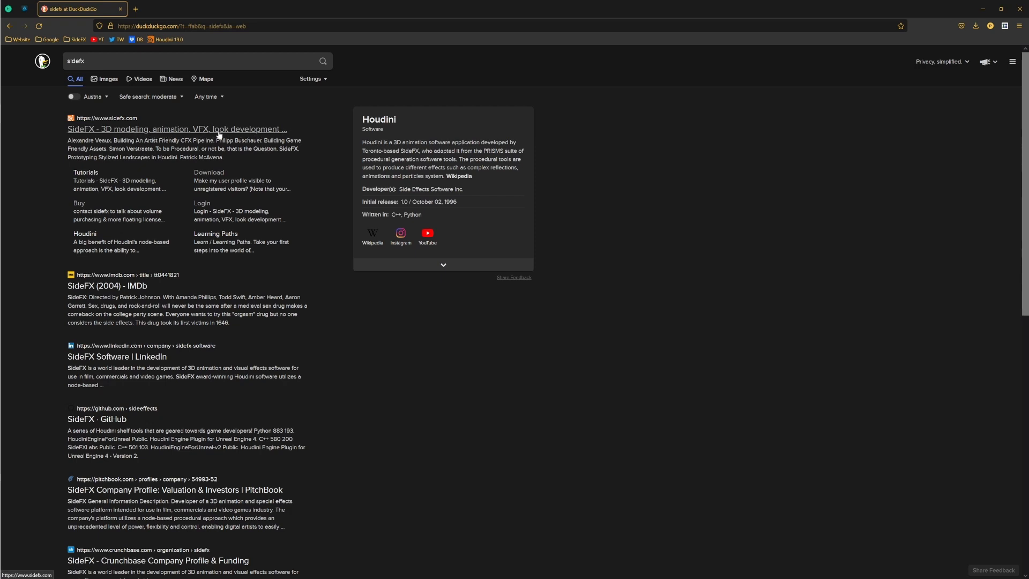
mouse_move(175, 133)
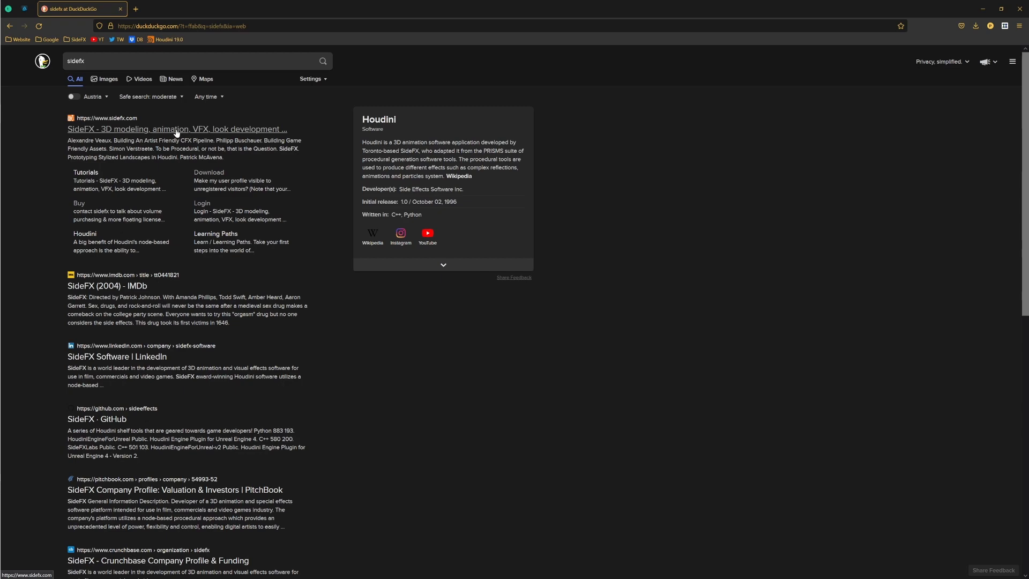
- Reach the new-account registration form via the official site, Login and Please Register
left_click(176, 129)
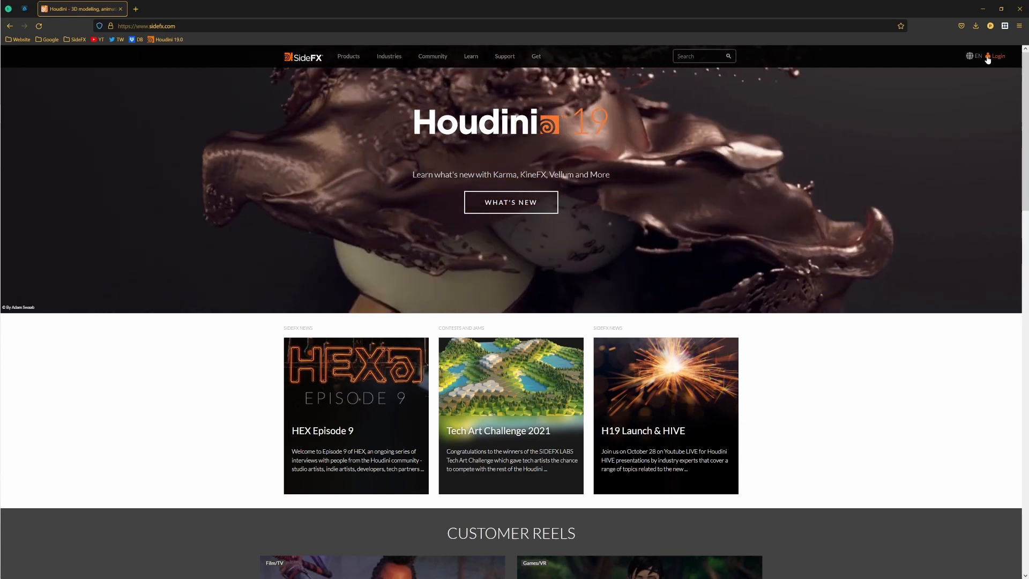
left_click(997, 56)
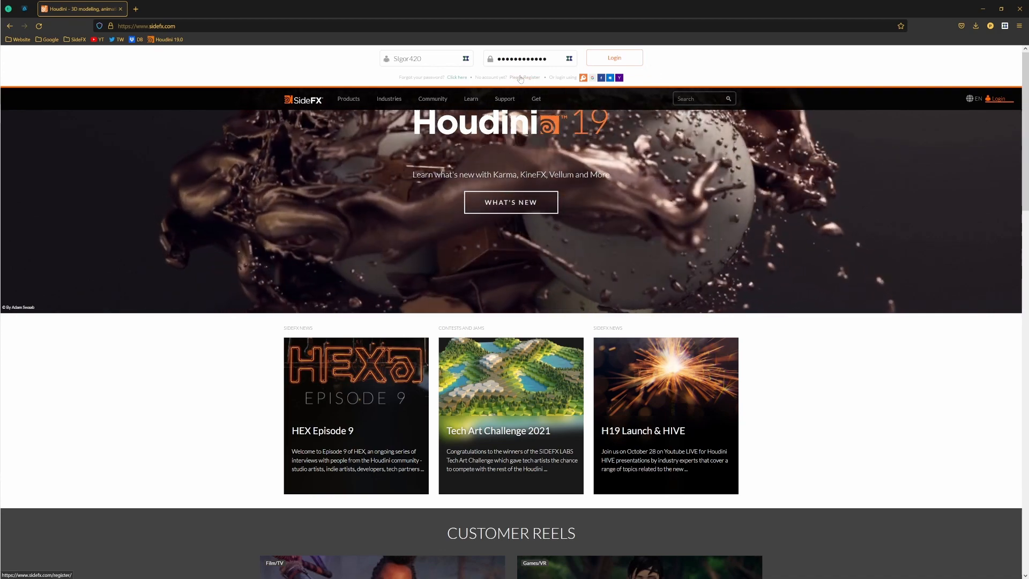
left_click(524, 78)
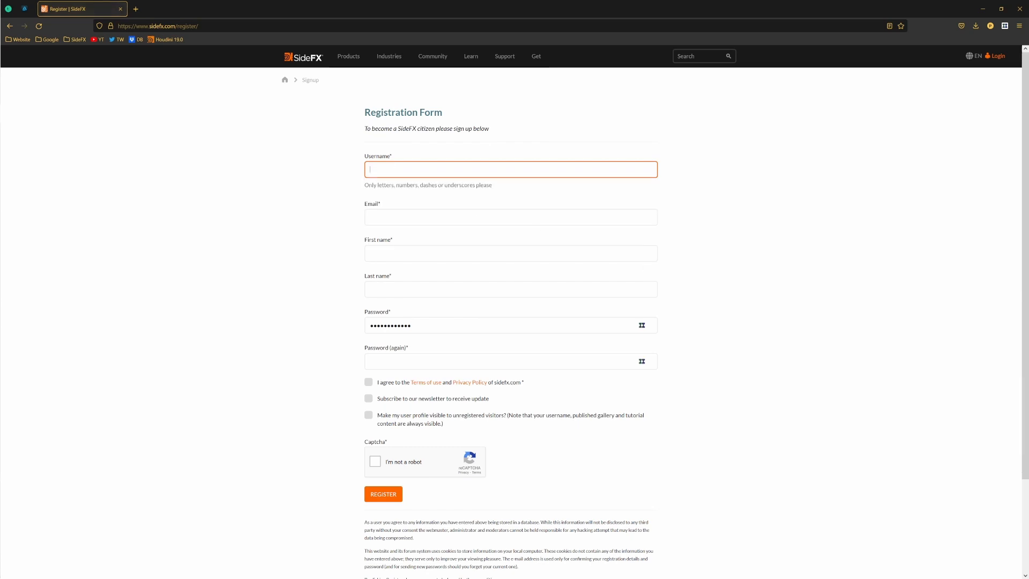
type("PolyMar")
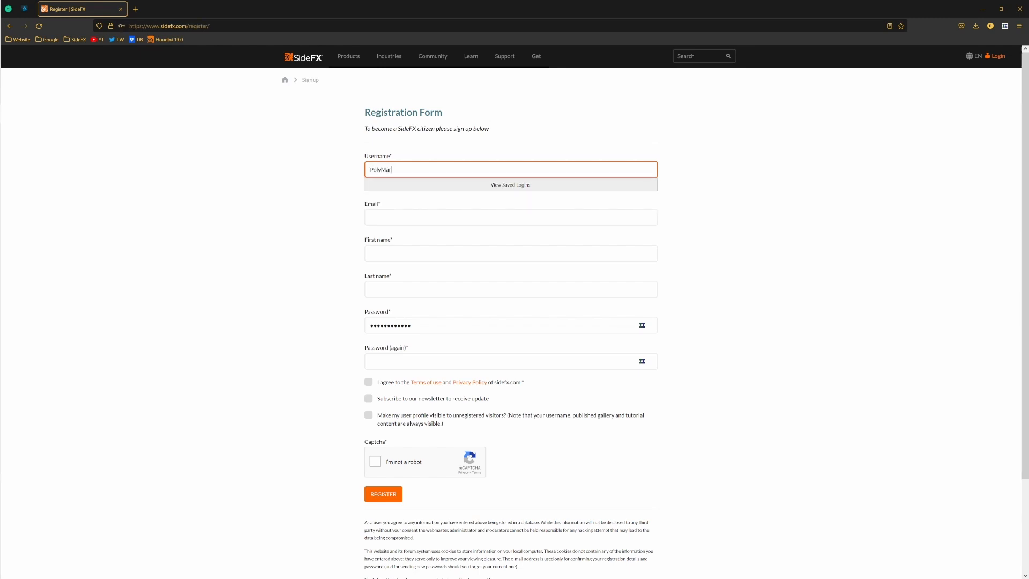
left_click(510, 216)
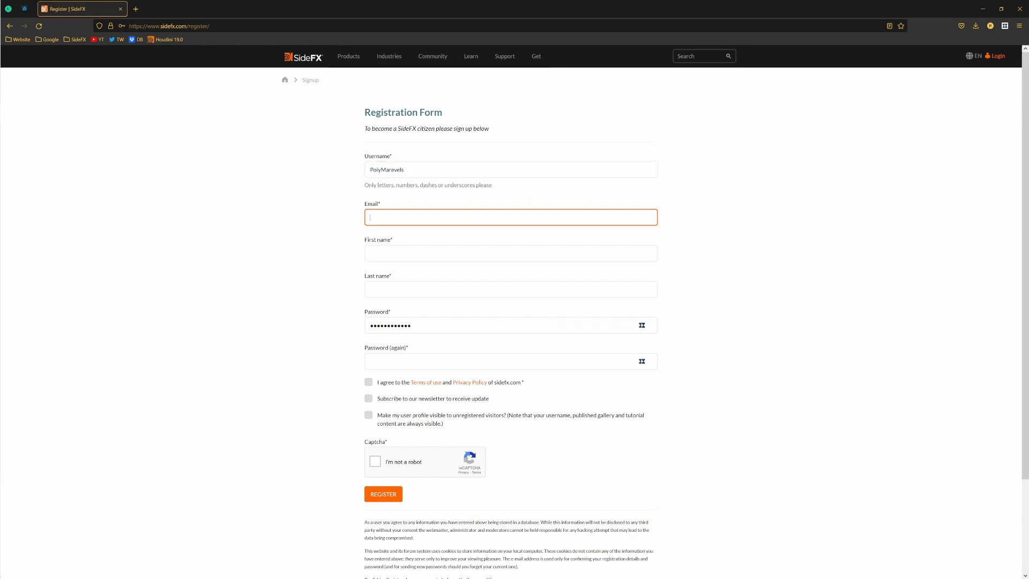
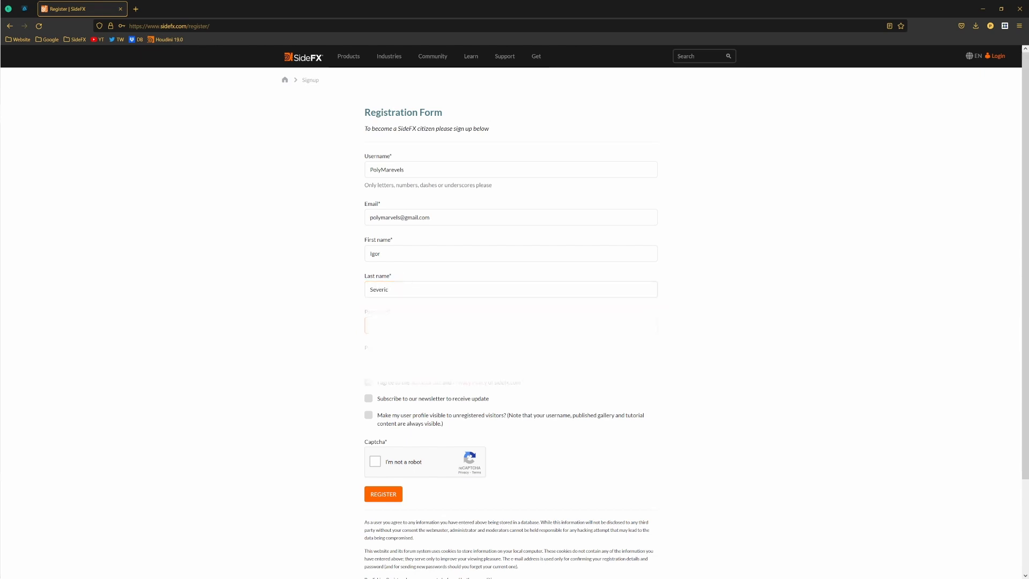
left_click(510, 324)
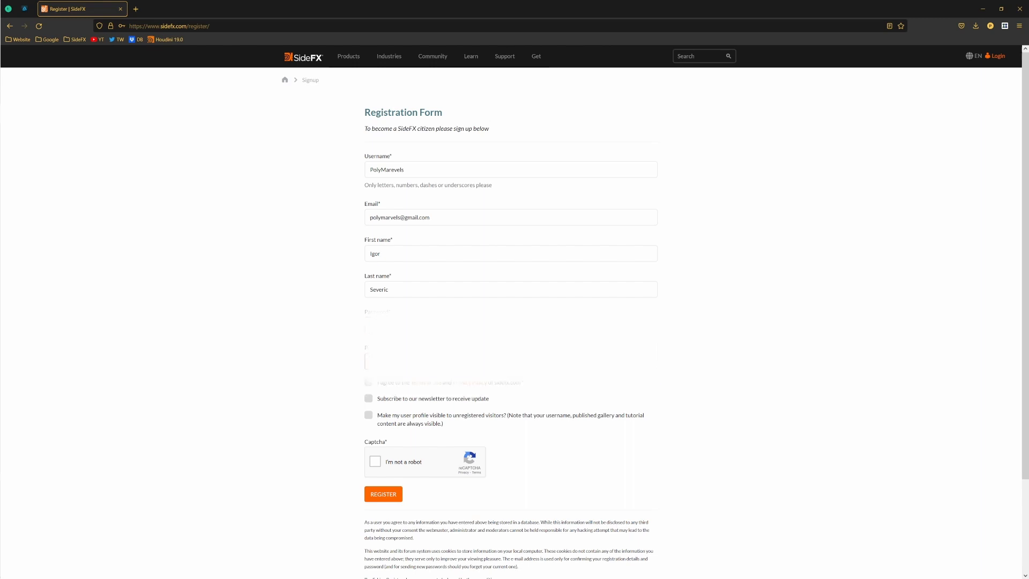
- Accept the terms, enable public profile and newsletter, pass the captcha and submit registration
left_click(367, 373)
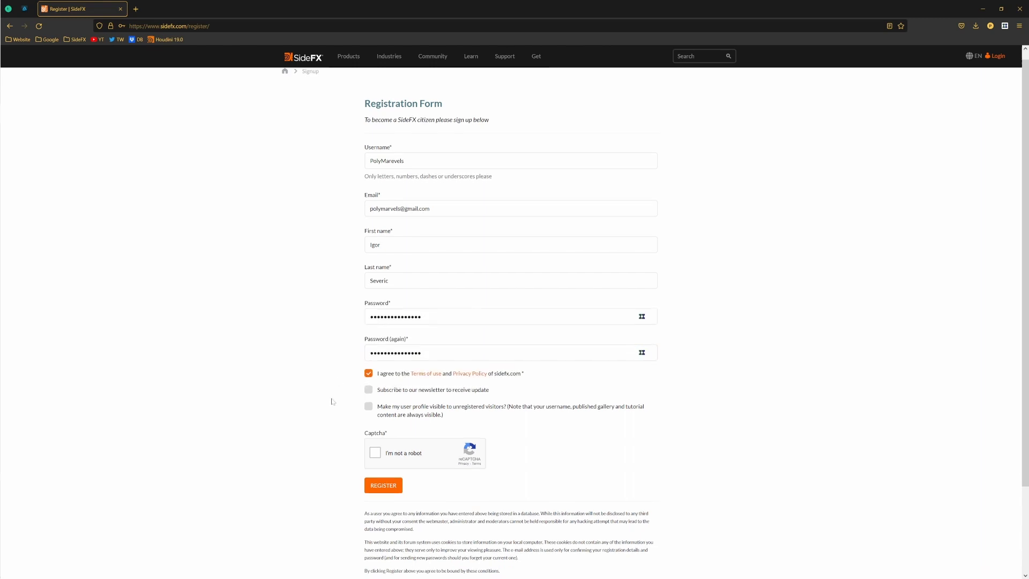
left_click(369, 373)
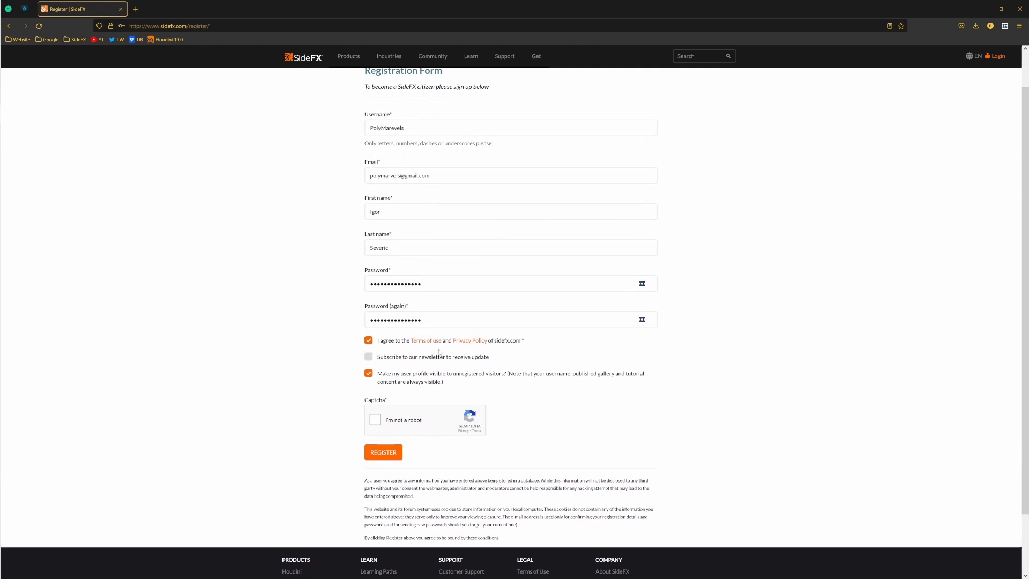
left_click(368, 356)
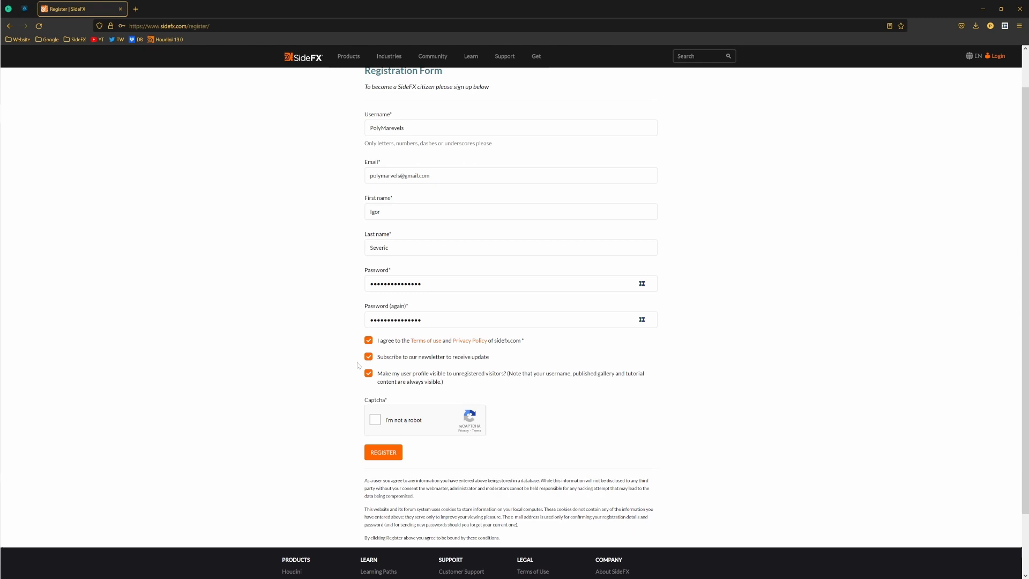
scroll("down", 3)
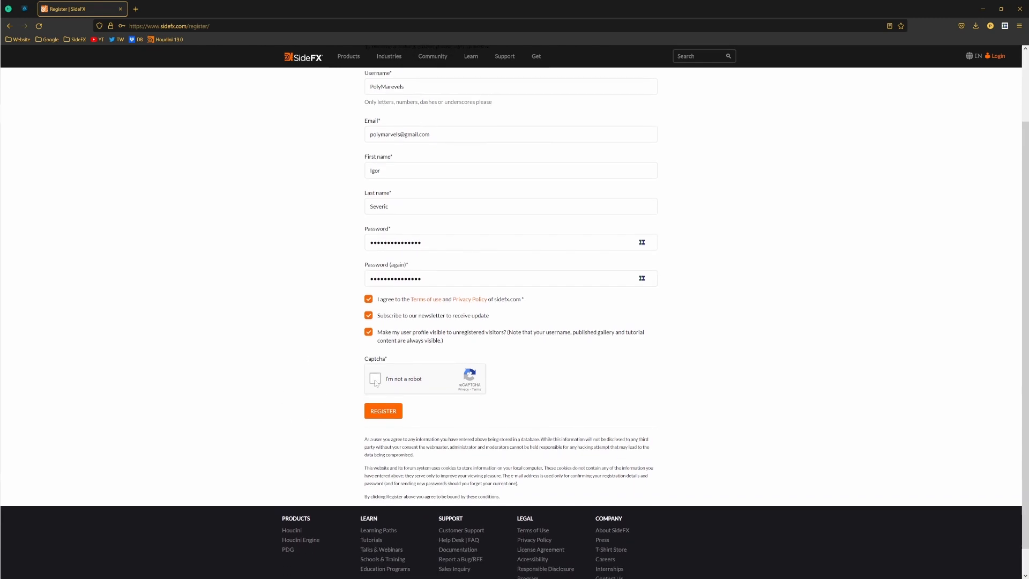
left_click(376, 378)
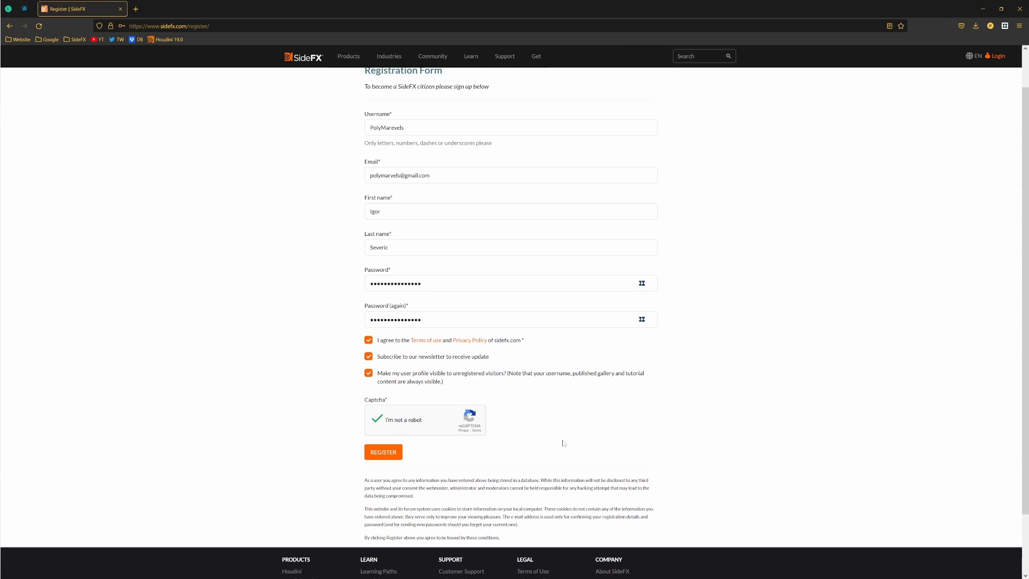
mouse_move(596, 435)
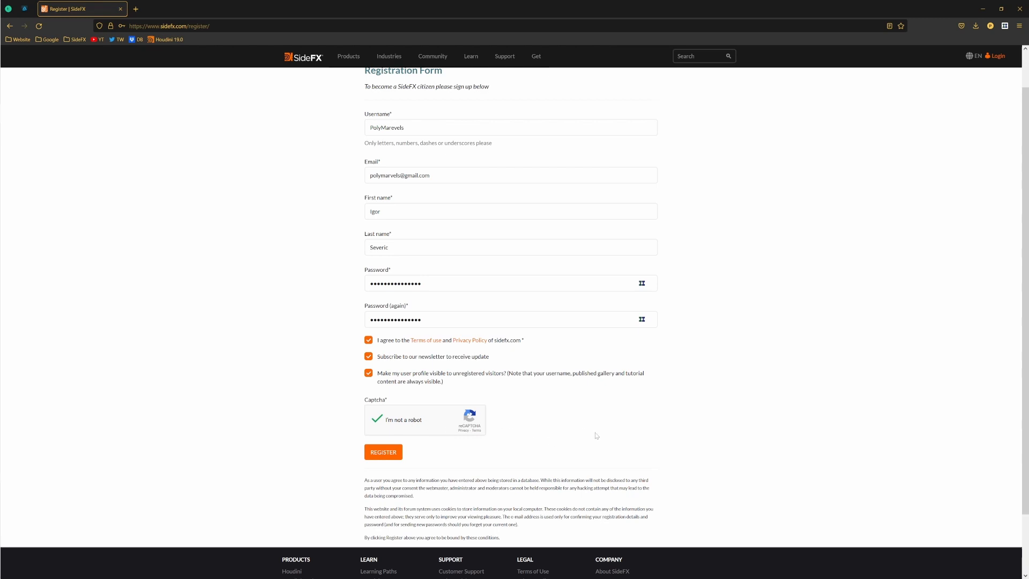
scroll("down", 3)
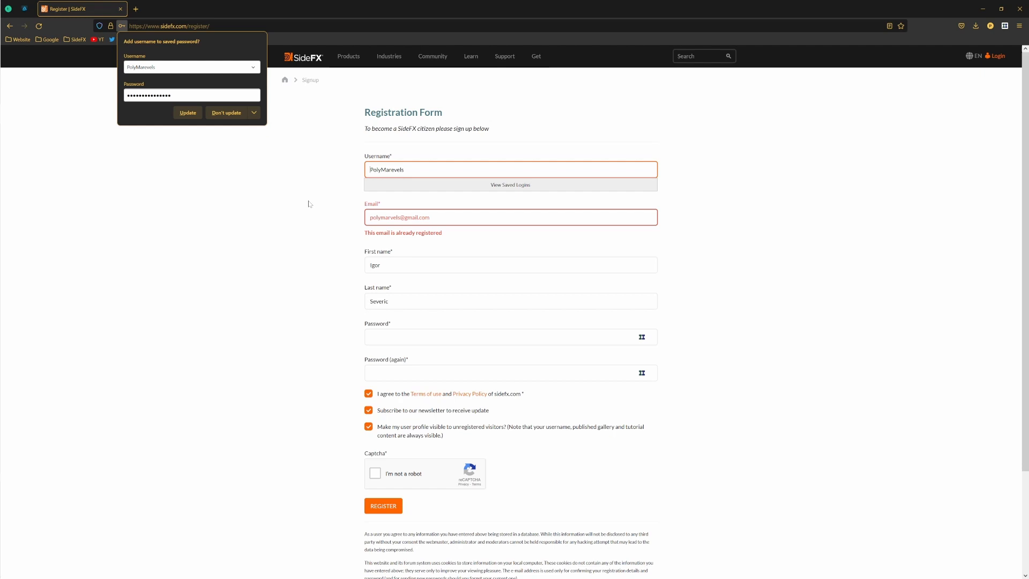
- Decline updating the saved password and switch to the Gmail activation email
left_click(226, 113)
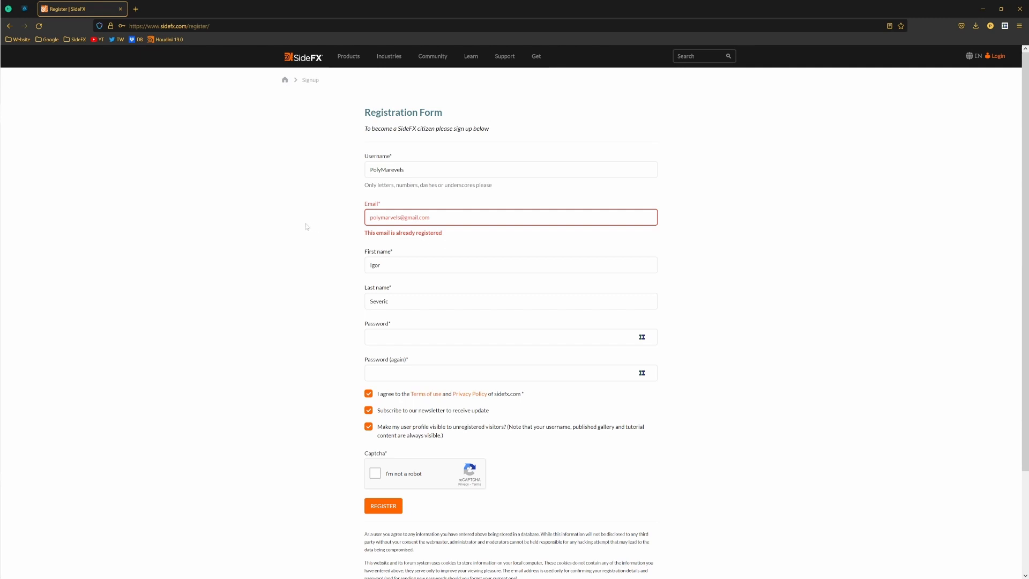
left_click(21, 40)
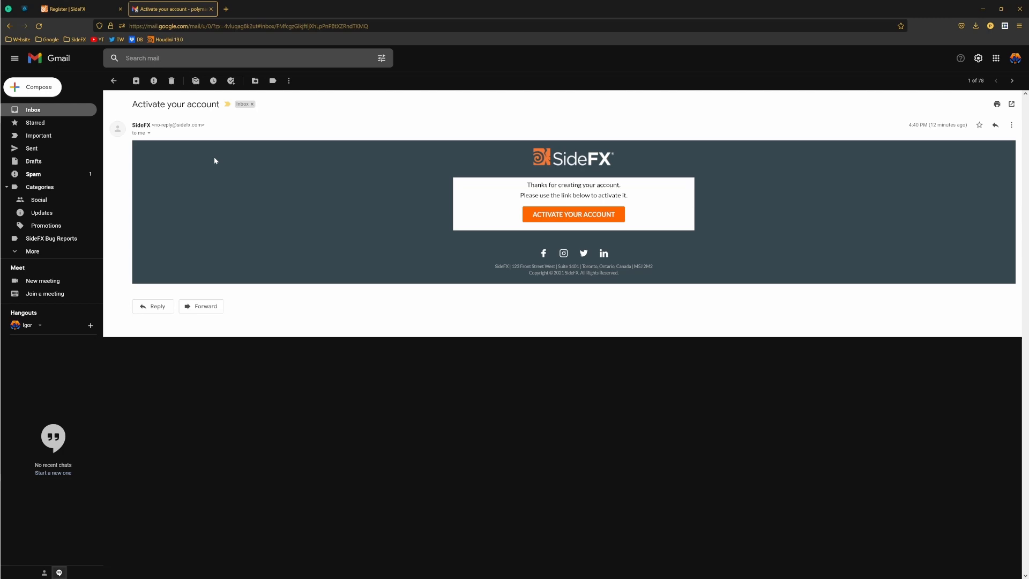
- Activate the account from the email and sign in on the SideFX homepage
left_click(572, 214)
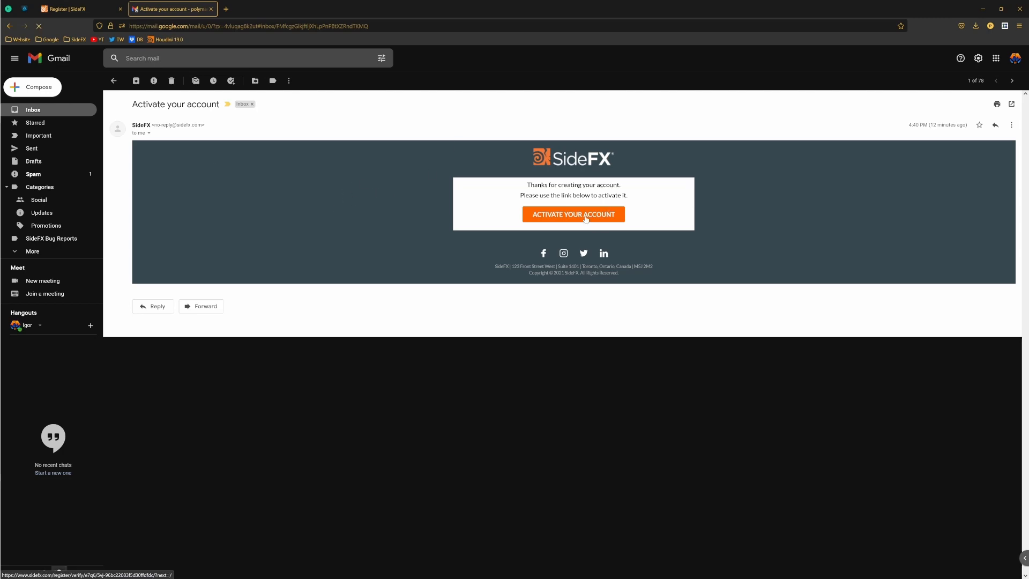
left_click(572, 214)
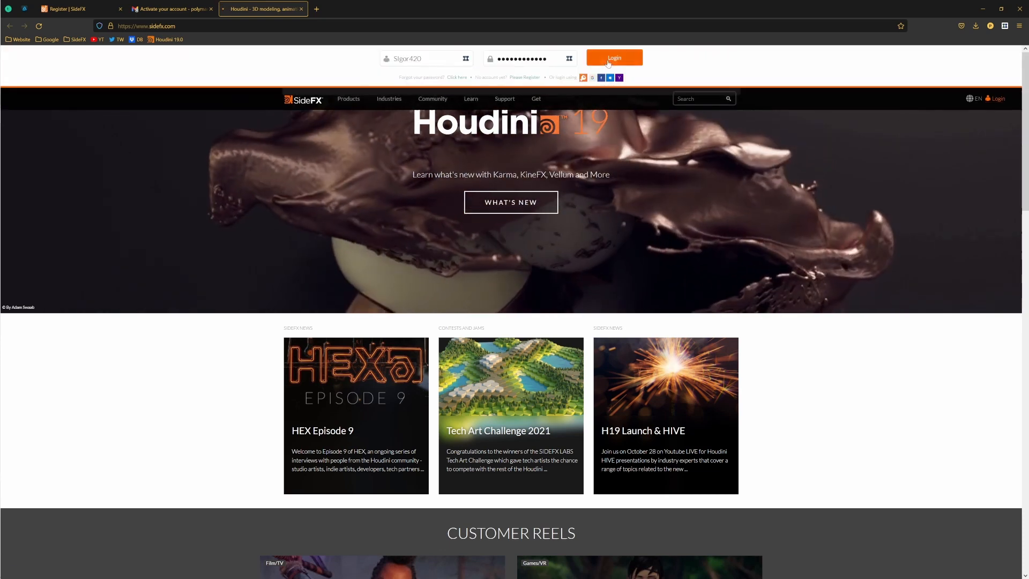
left_click(613, 58)
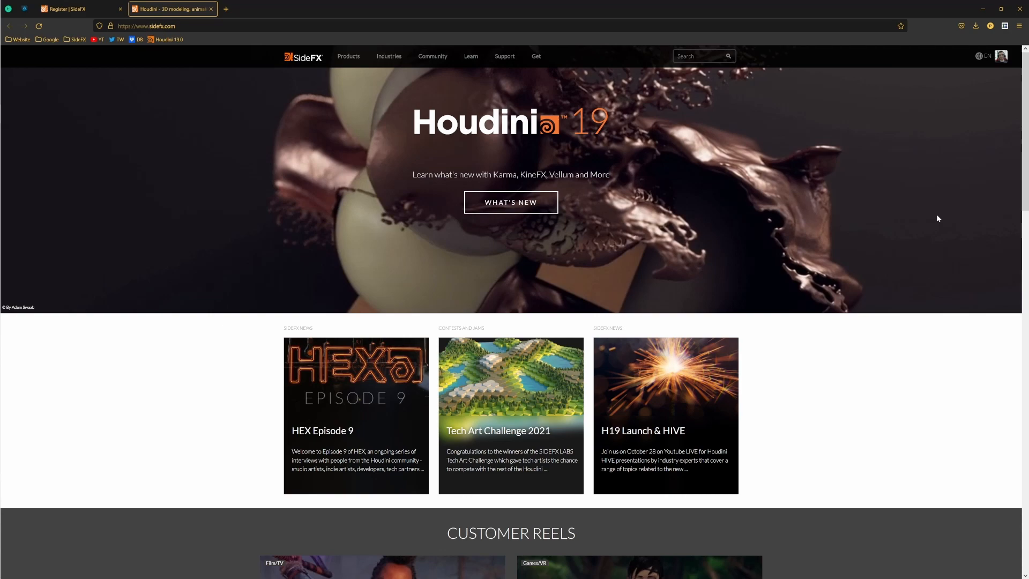
- Go to the Houdini Download page from the Get menu and view the build options
left_click(536, 55)
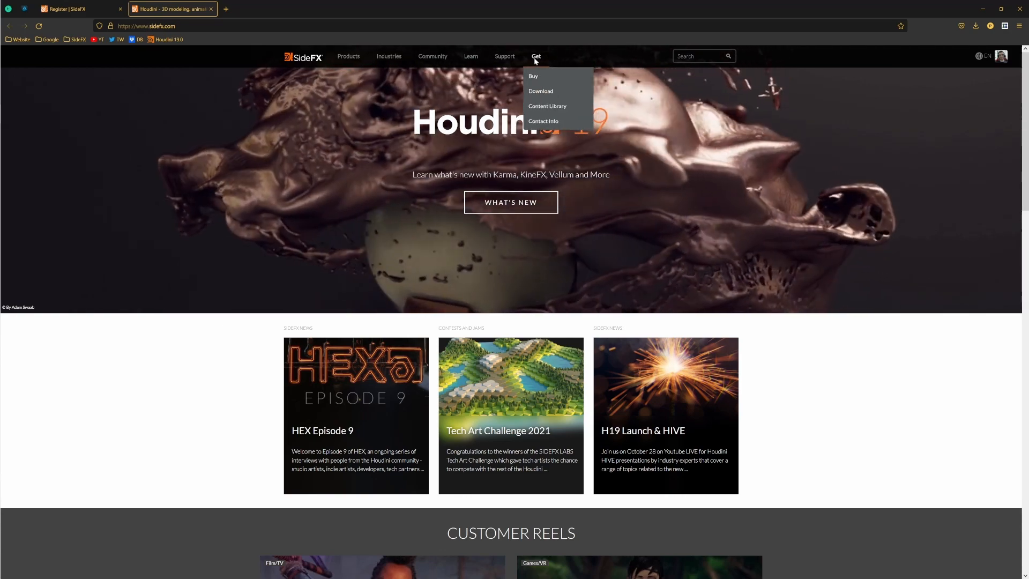
mouse_move(540, 91)
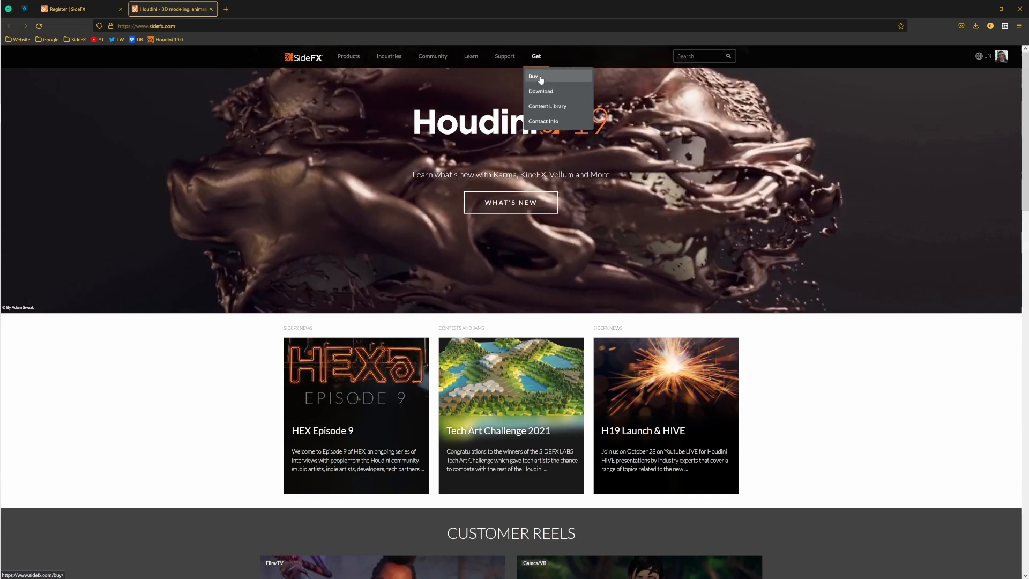
left_click(541, 91)
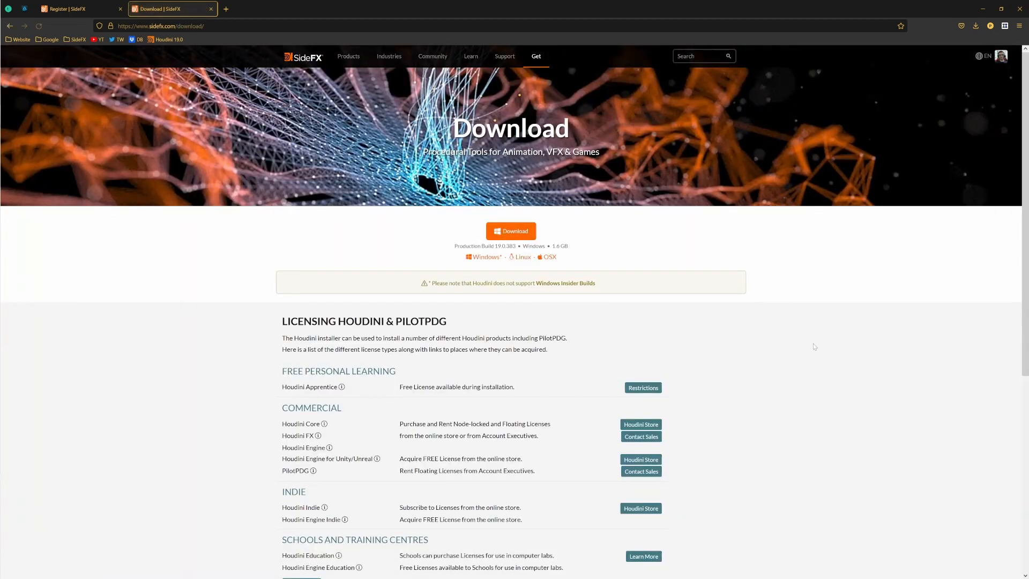
scroll("down", 3)
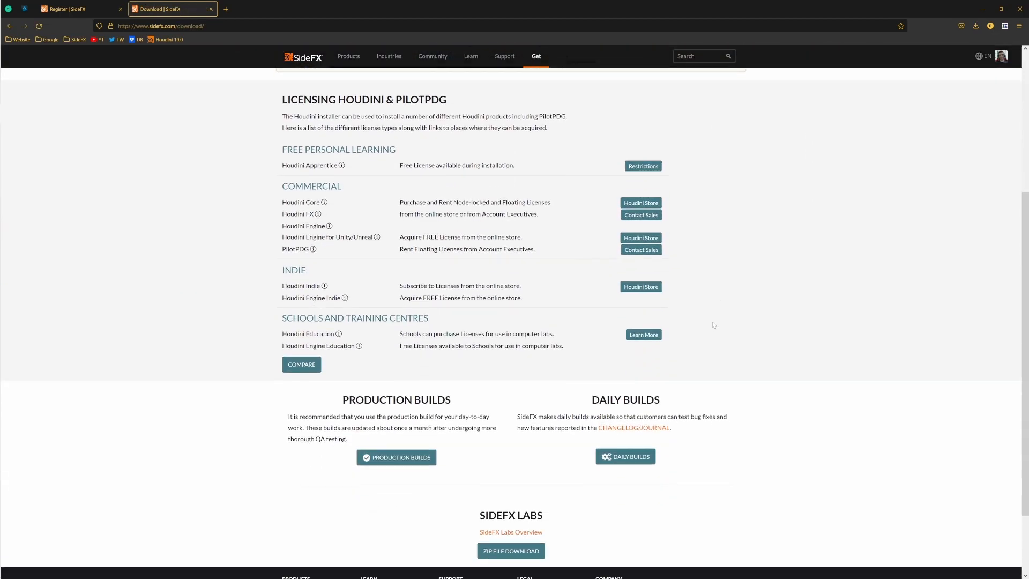
scroll("down", 3)
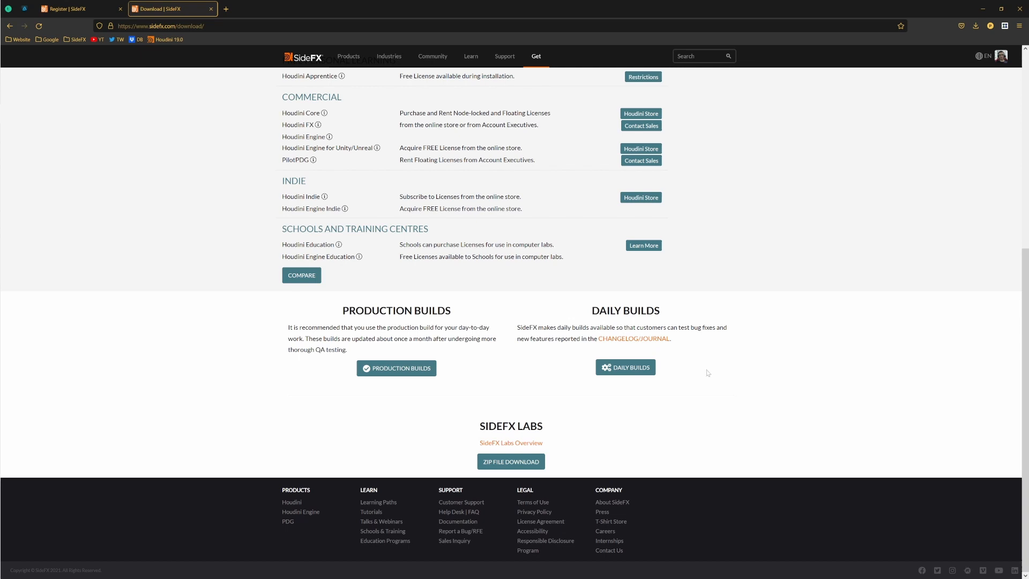
mouse_move(705, 375)
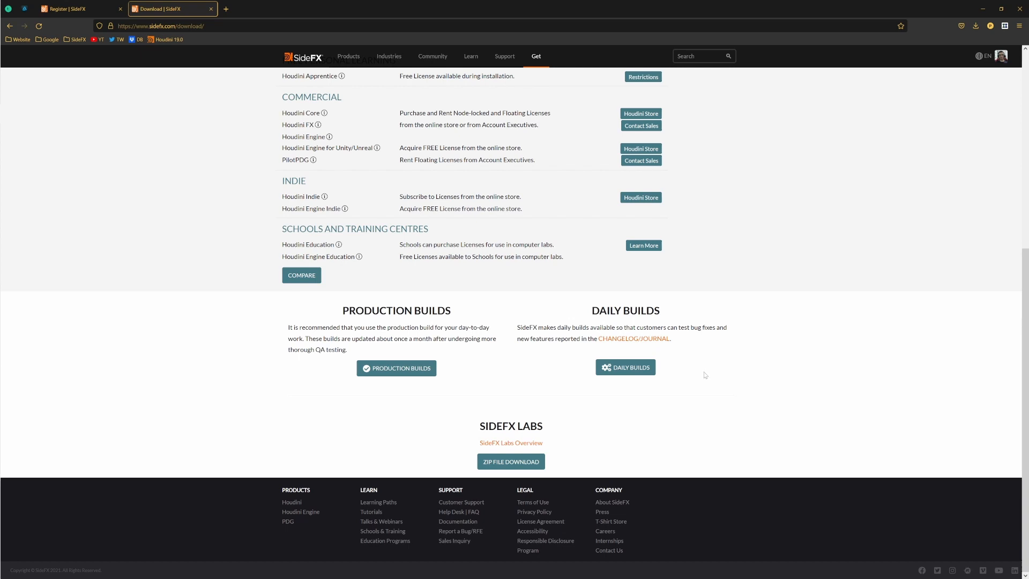
- Save the houdini-19.0.431-win64-vc142.exe daily build installer to disk
left_click(624, 367)
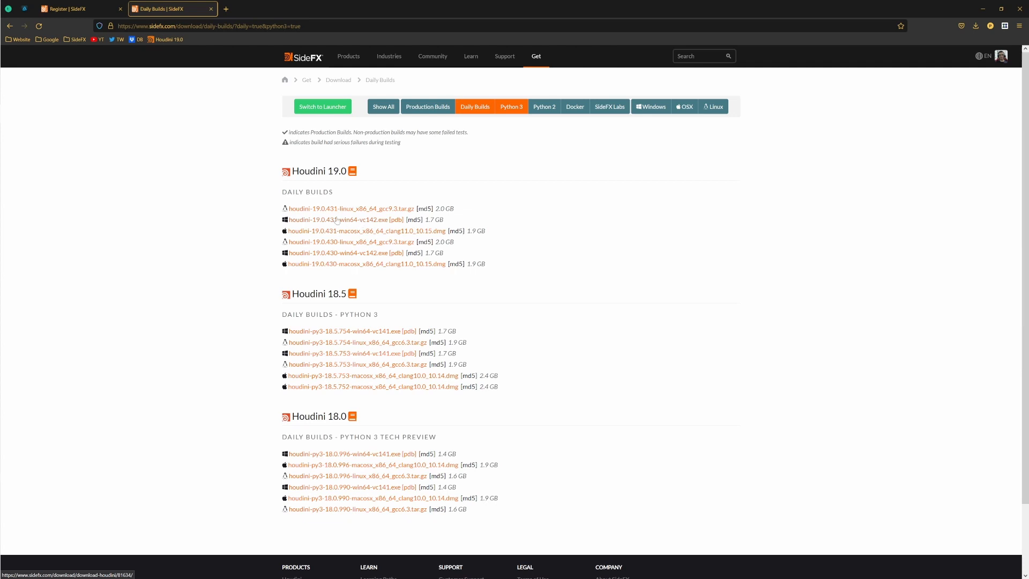
left_click(341, 219)
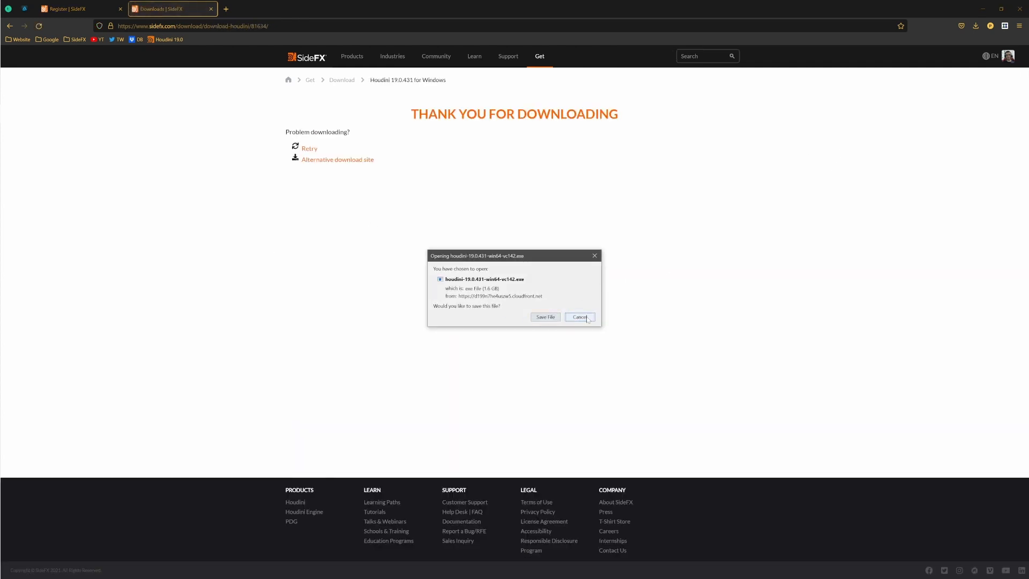
left_click(579, 318)
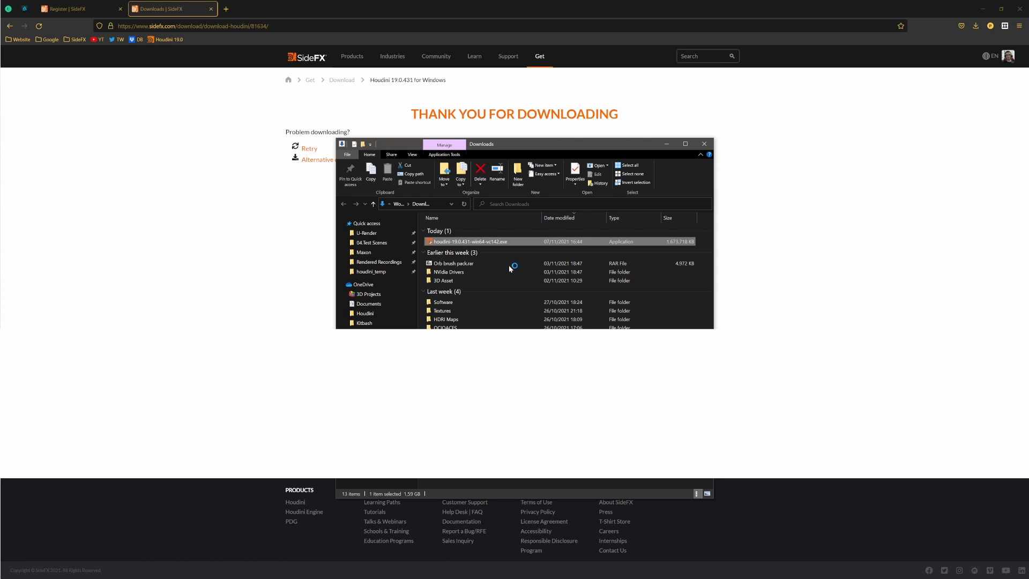
- Run the houdini-19.0.431 installer from the Downloads folder to reach the Setup welcome screen
double_click(469, 241)
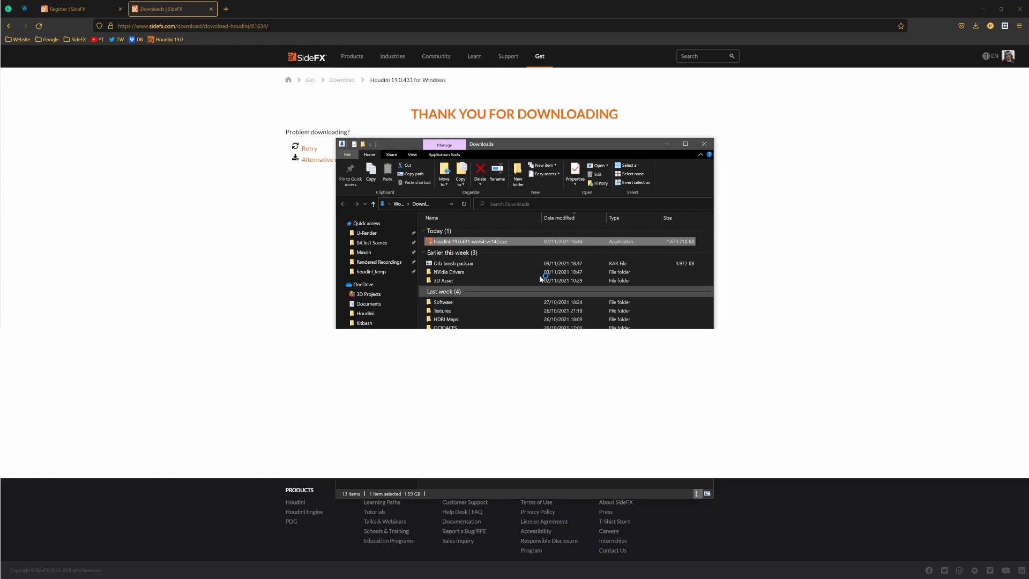
double_click(469, 241)
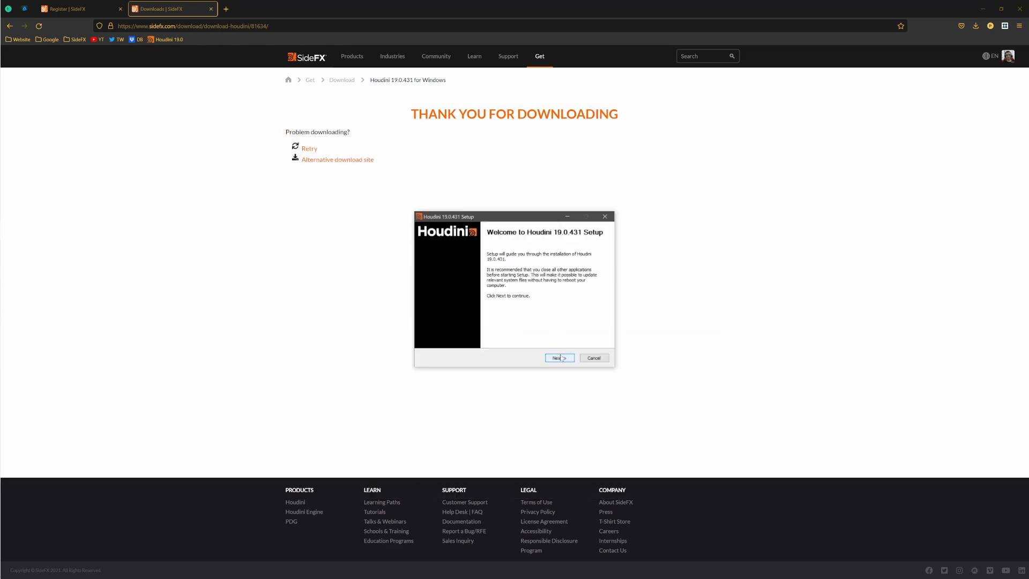
- Include SideFX Labs in the components and continue to the Houdini Engine plug-in options
left_click(557, 358)
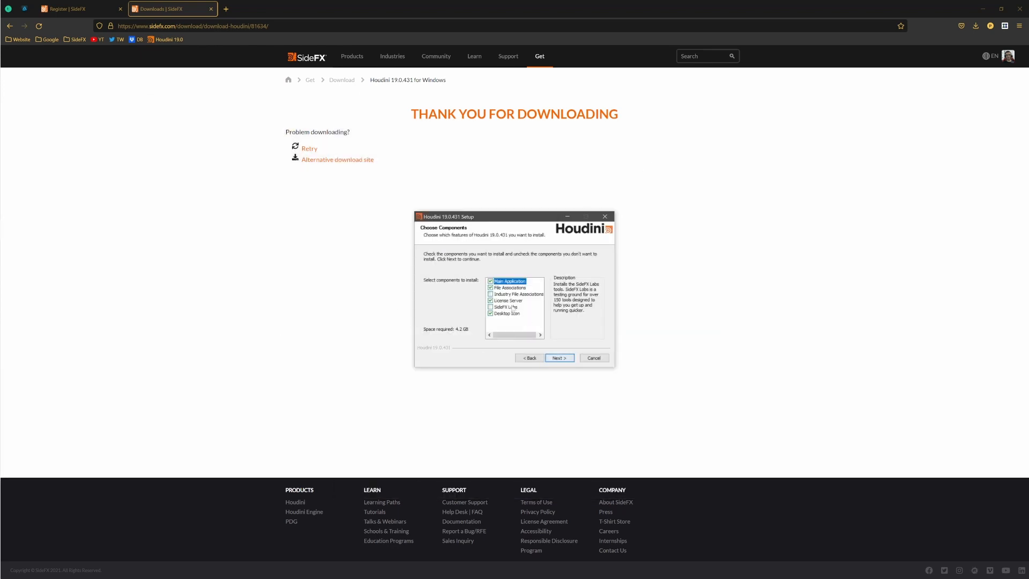
left_click(505, 306)
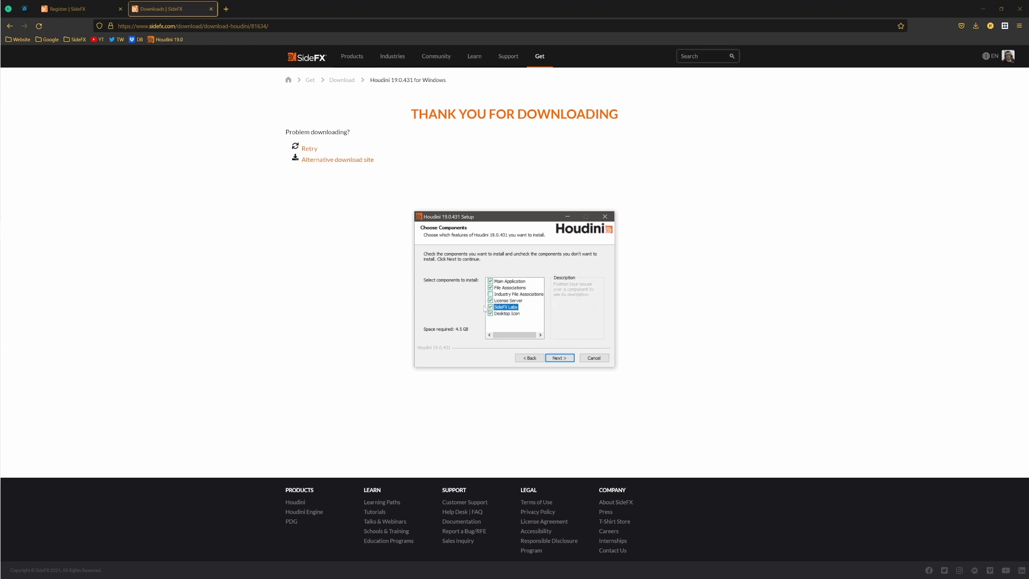
mouse_move(505, 306)
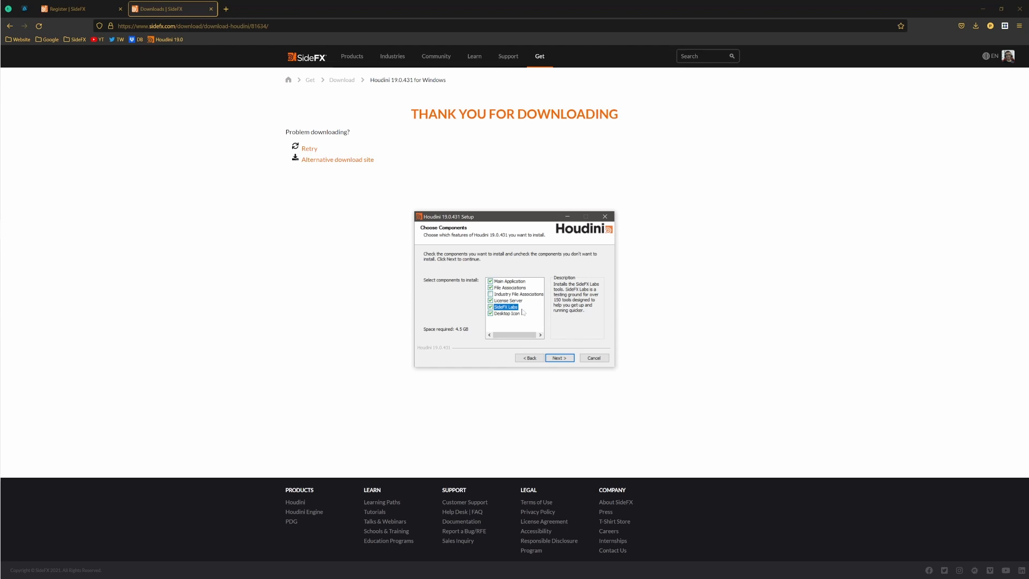
mouse_move(565, 359)
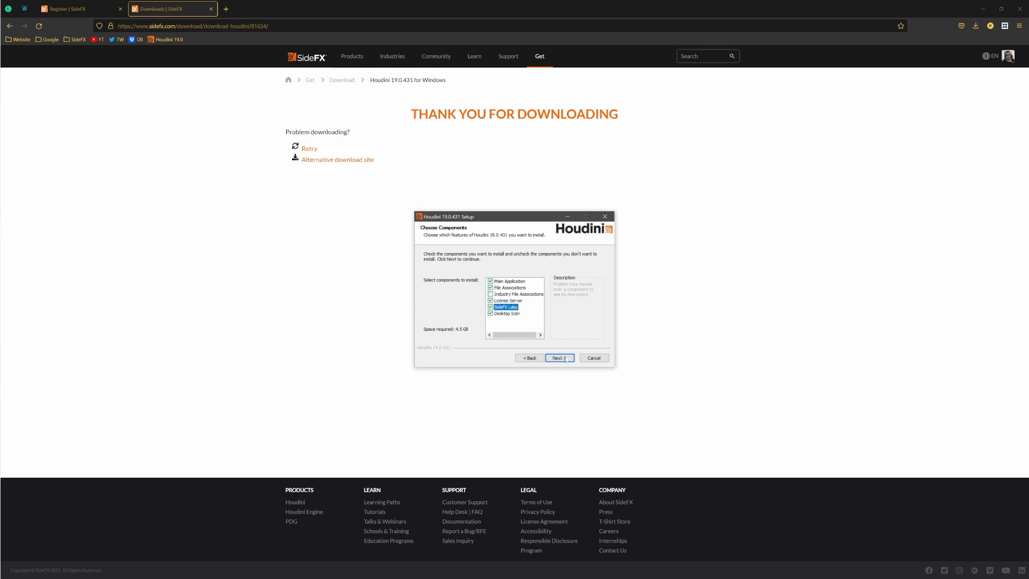
left_click(559, 358)
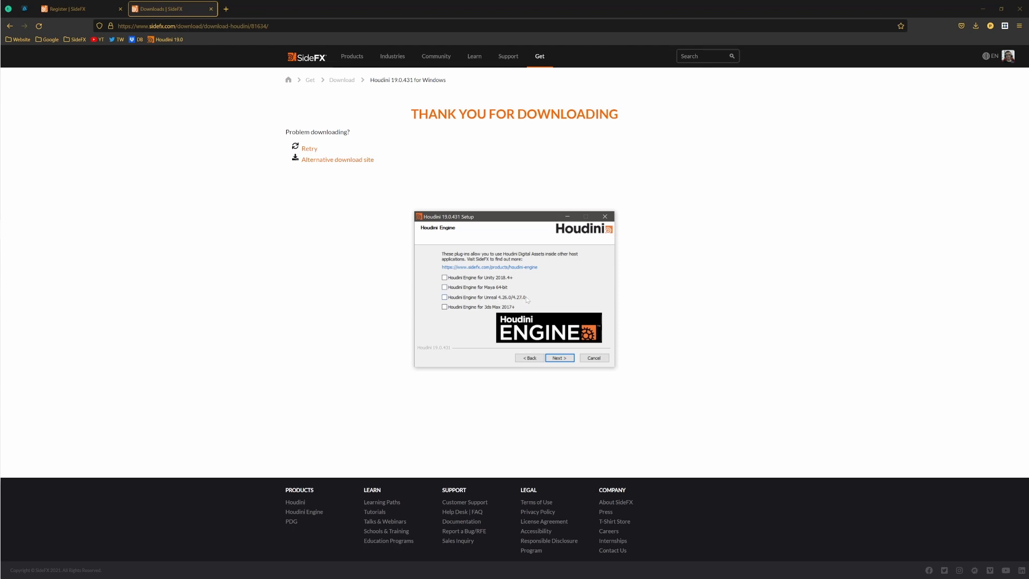
- Enable the Houdini Engine for Unreal plug-in only, and reposition the setup window
left_click(444, 297)
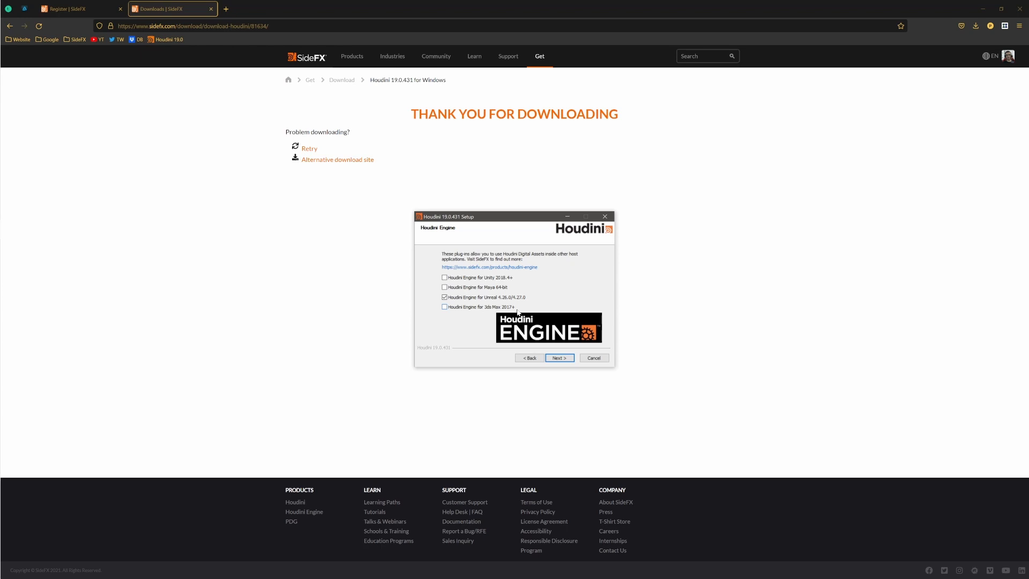
left_click_drag(498, 216, 506, 200)
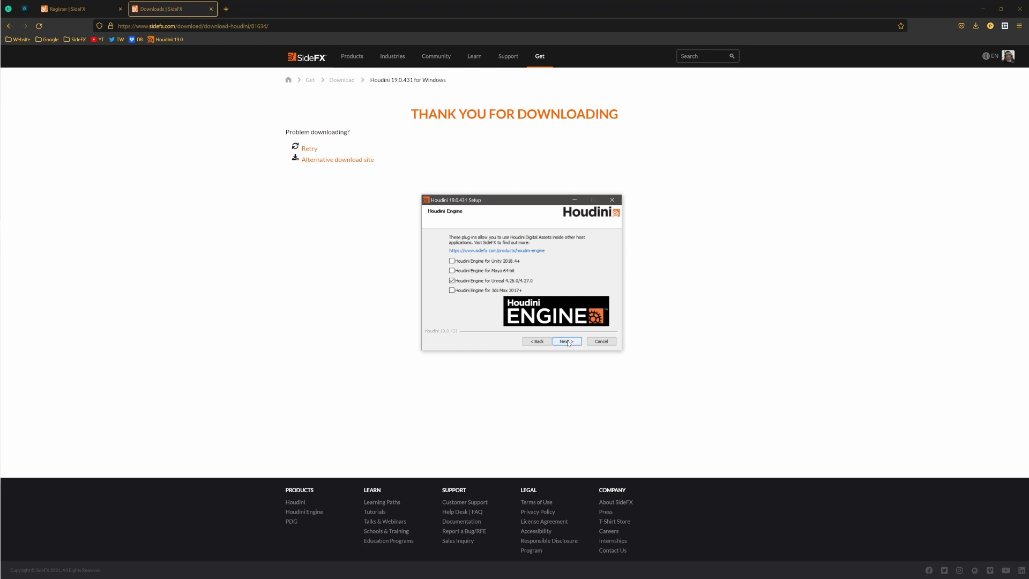
- Accept the default install folder and Start Menu folder, reaching the uninstall-previous-version page
left_click(566, 341)
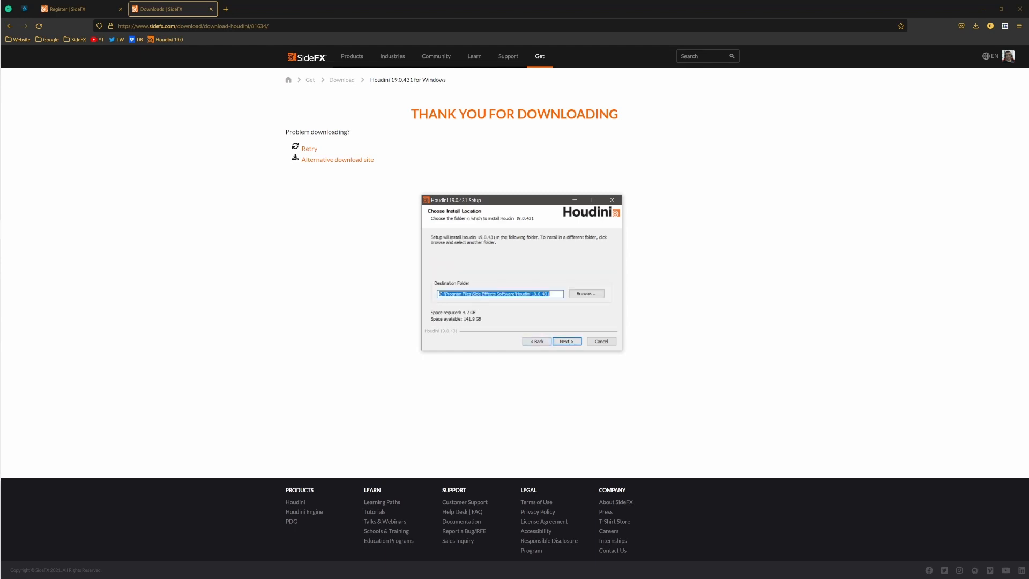
mouse_move(518, 303)
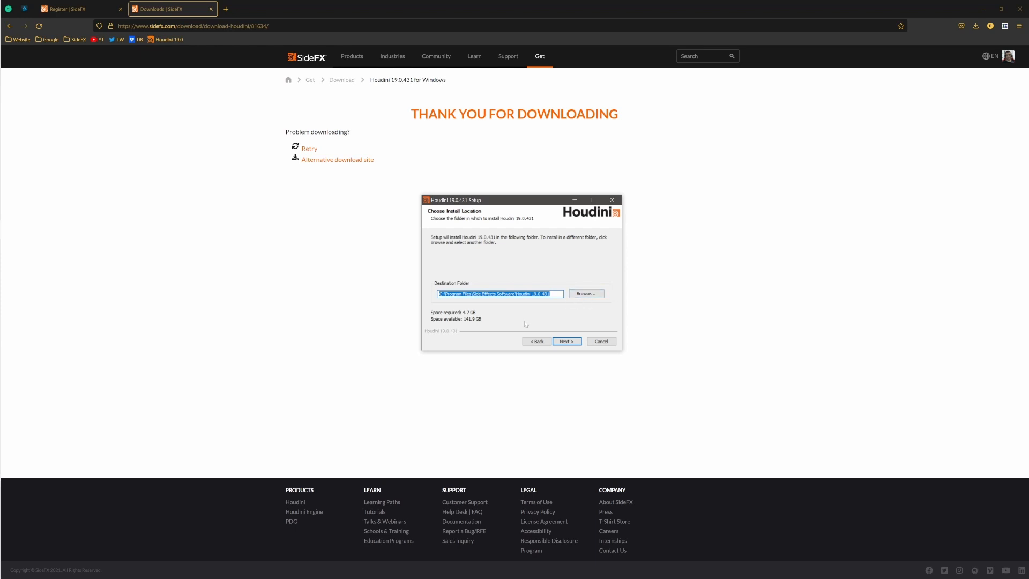
left_click(566, 341)
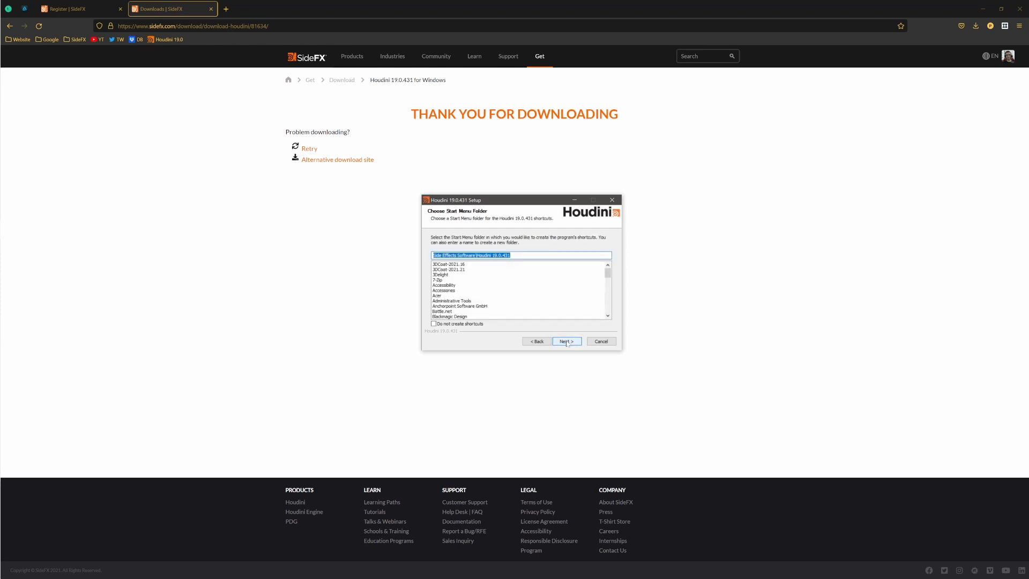
left_click(566, 341)
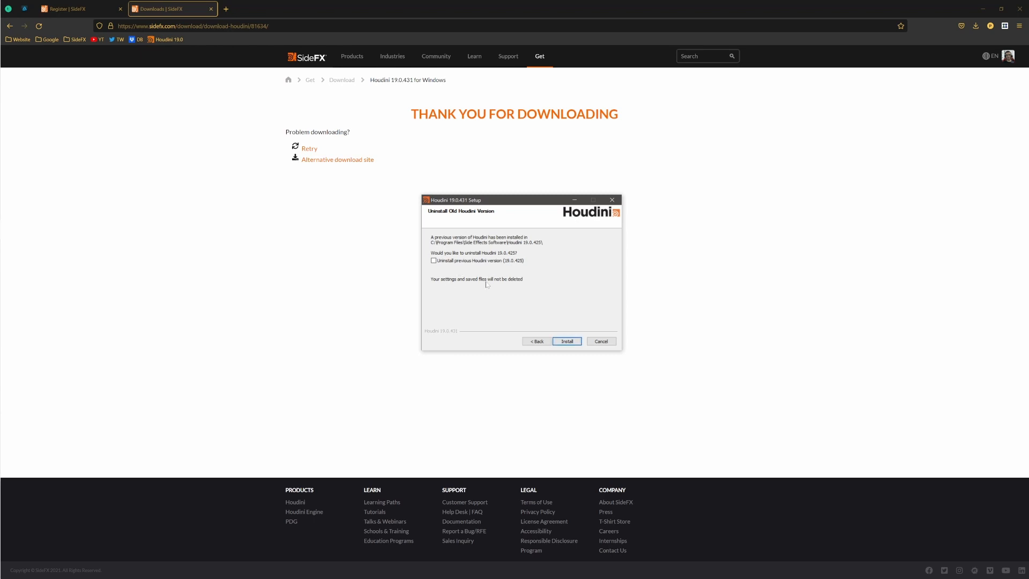
mouse_move(481, 273)
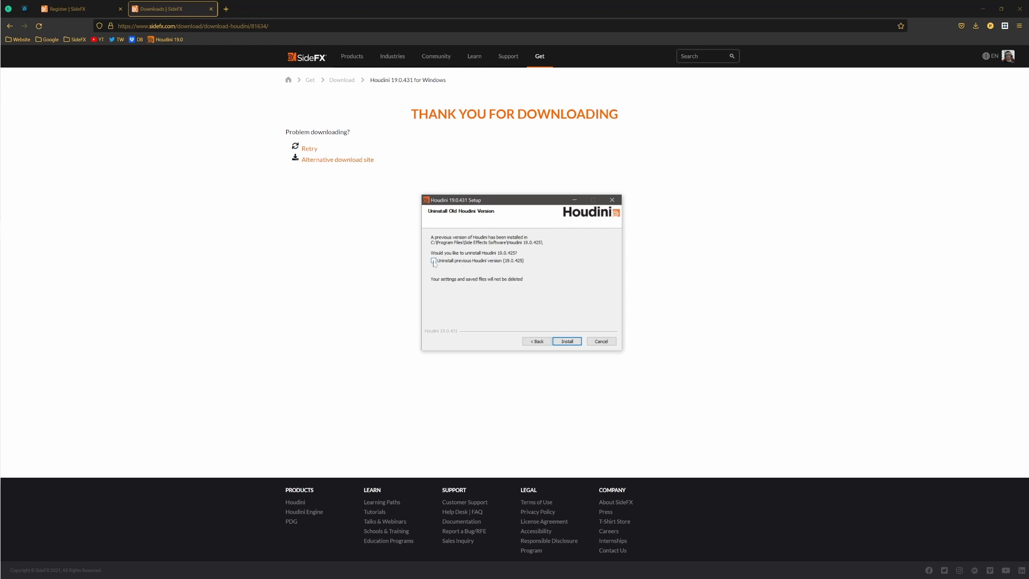
- Run the install keeping the previous version, then choose Reboot now on the completion page
left_click(566, 341)
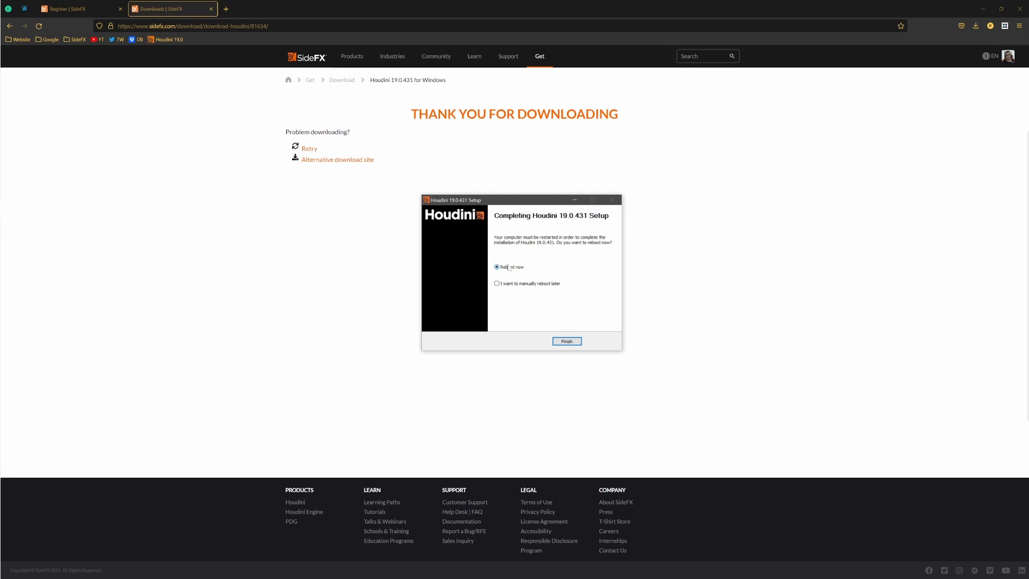
left_click(497, 267)
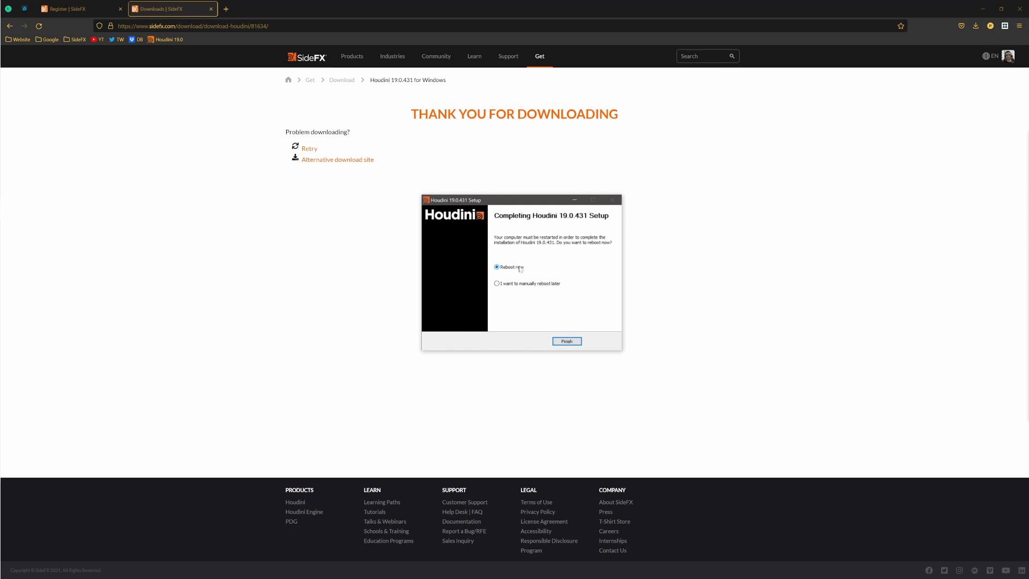